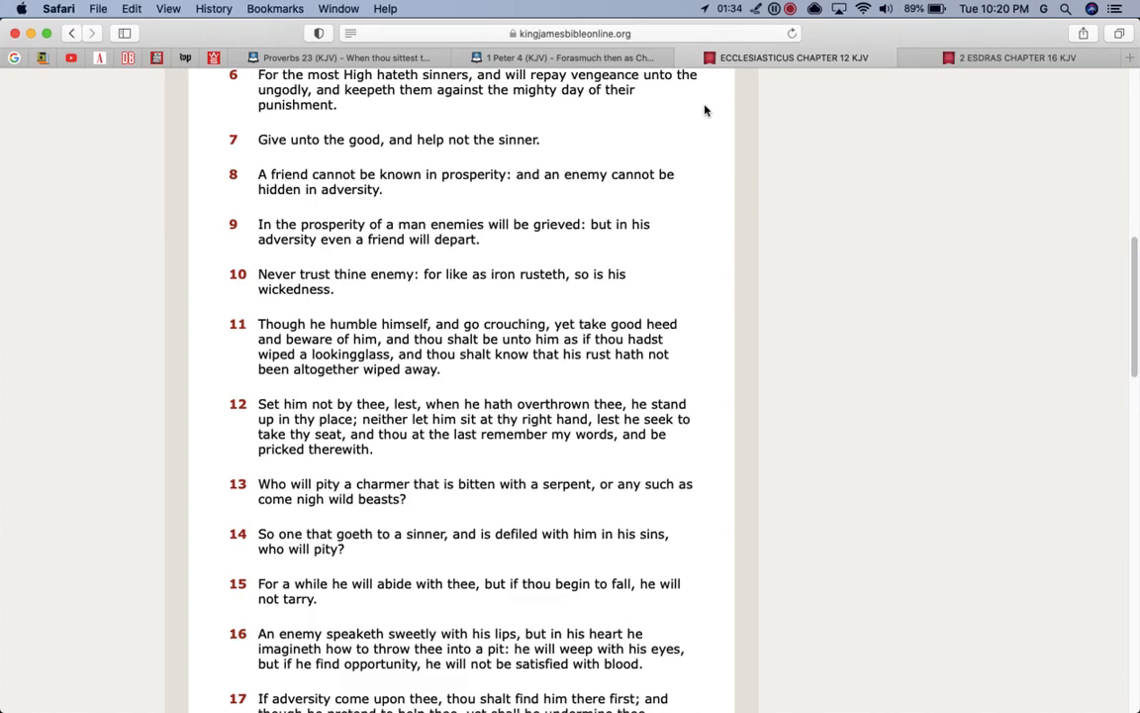
mouse_move(705, 95)
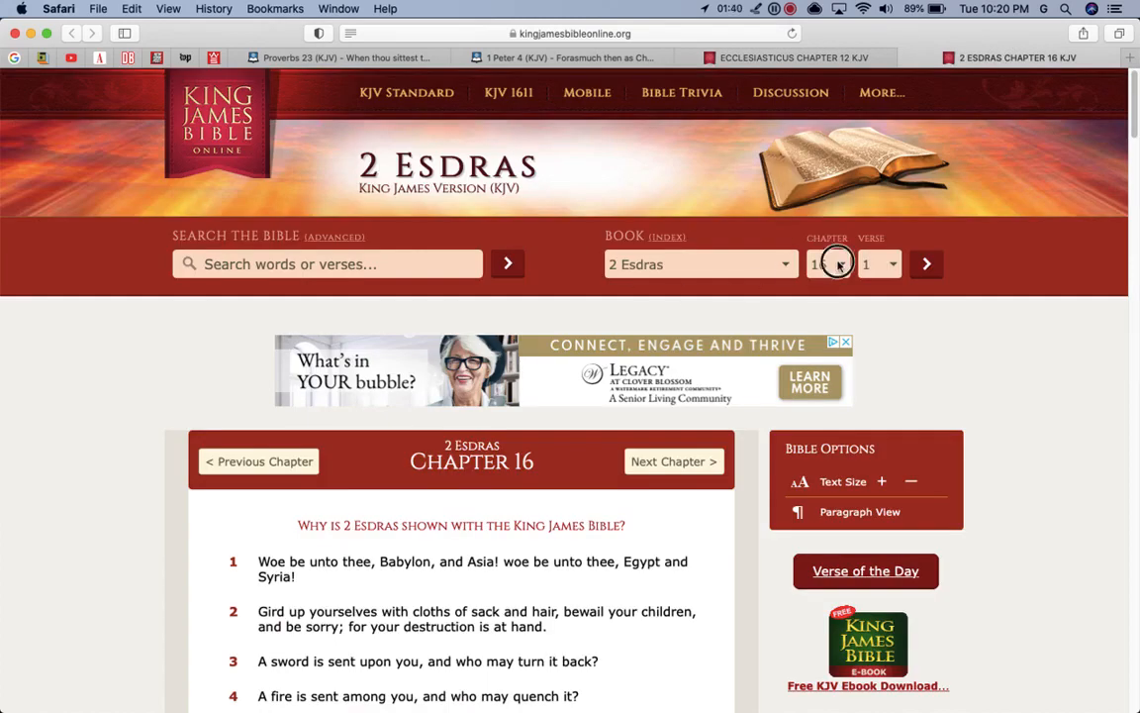
Step: Switch 2 Esdras from chapter 16 to chapter 6 using the Chapter dropdown
click(828, 263)
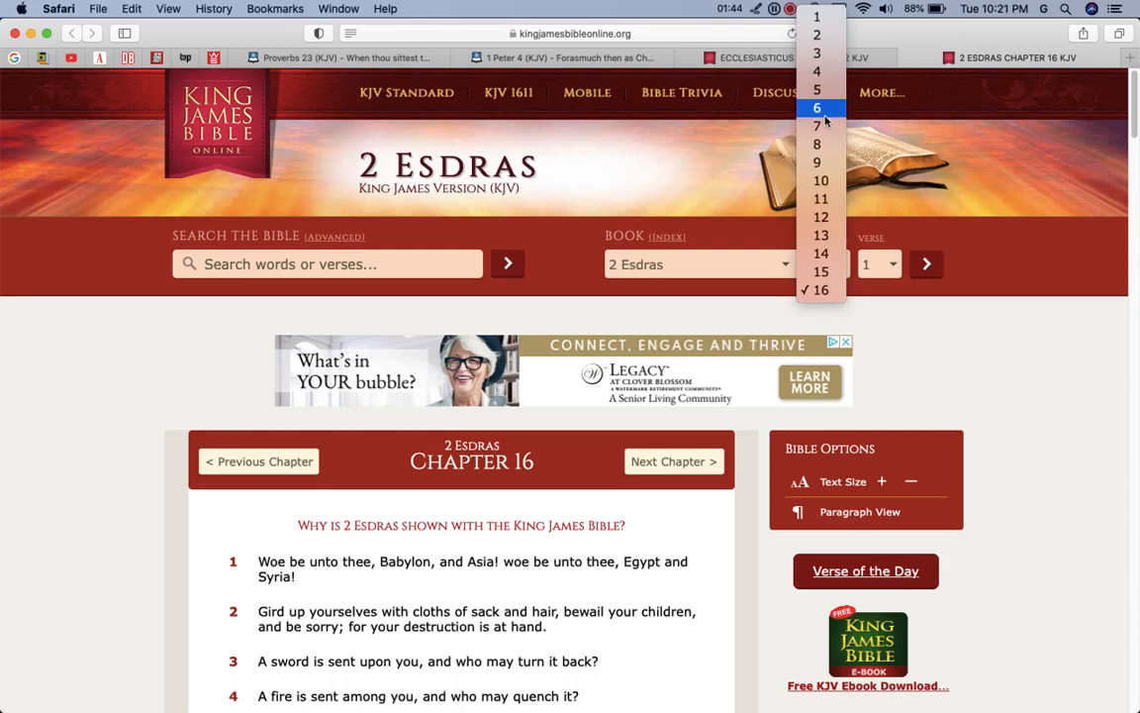
click(816, 107)
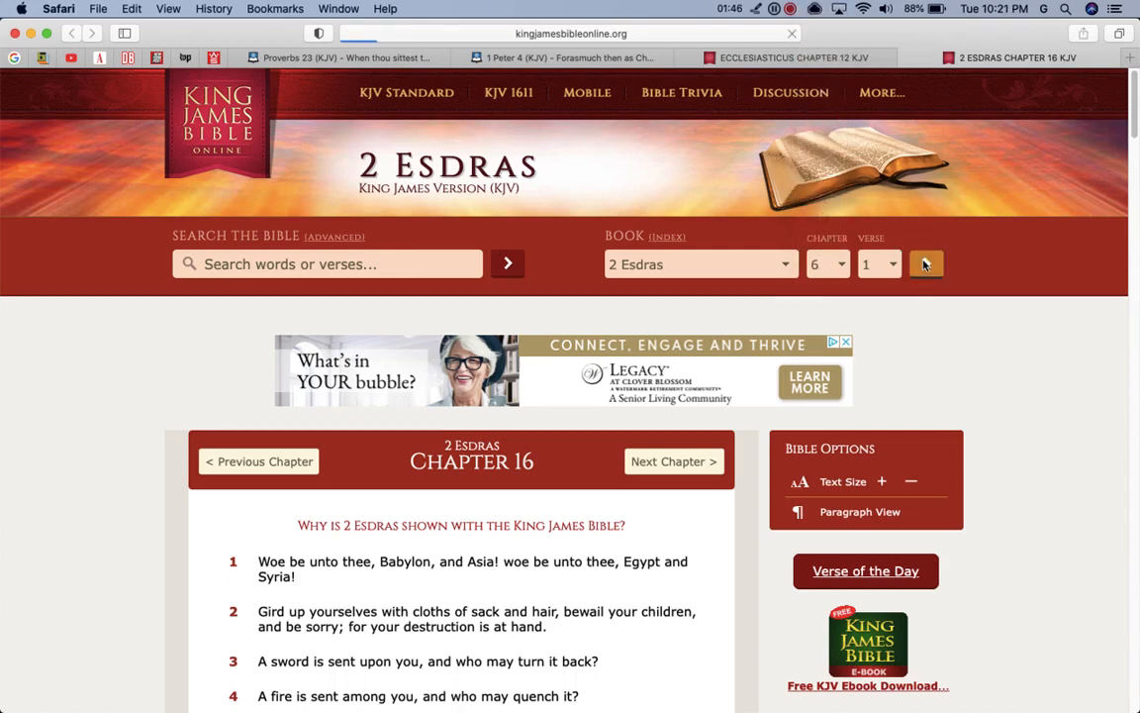
click(926, 263)
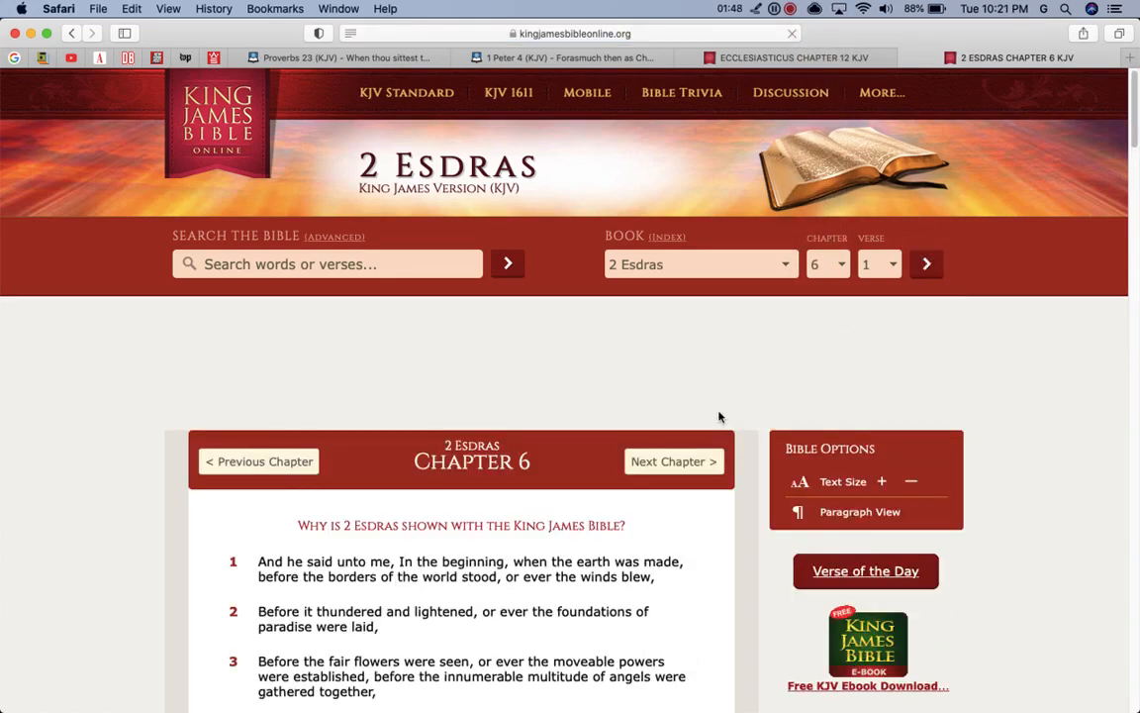
scroll(down, 3)
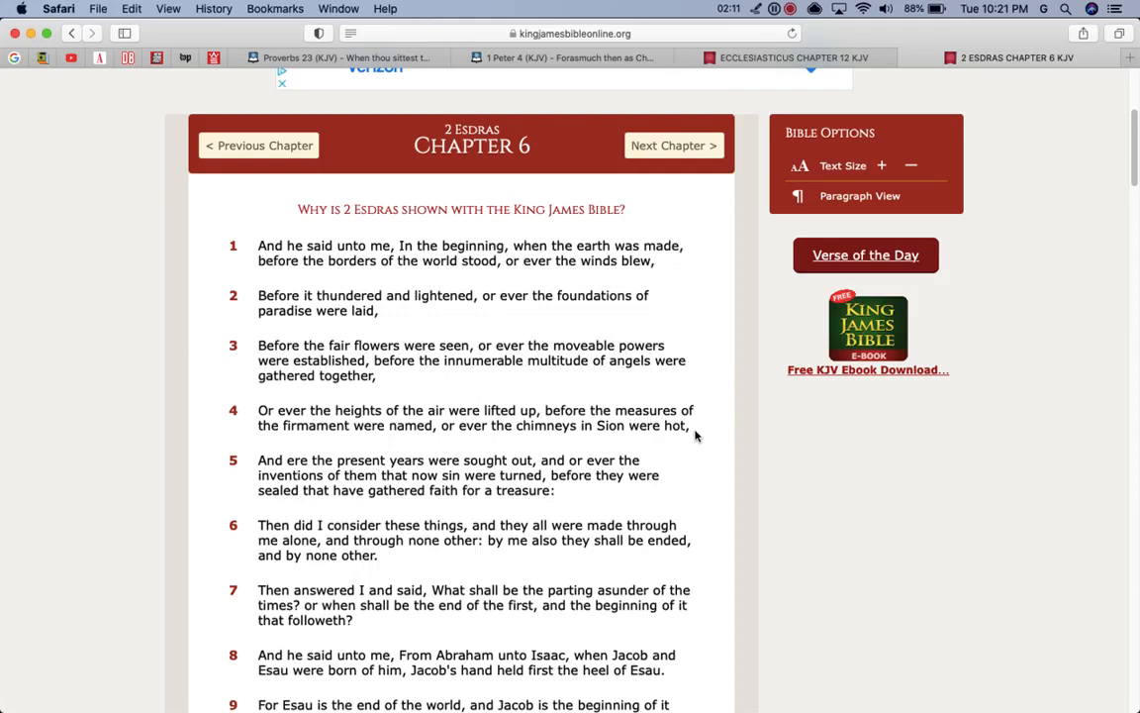
scroll(down, 3)
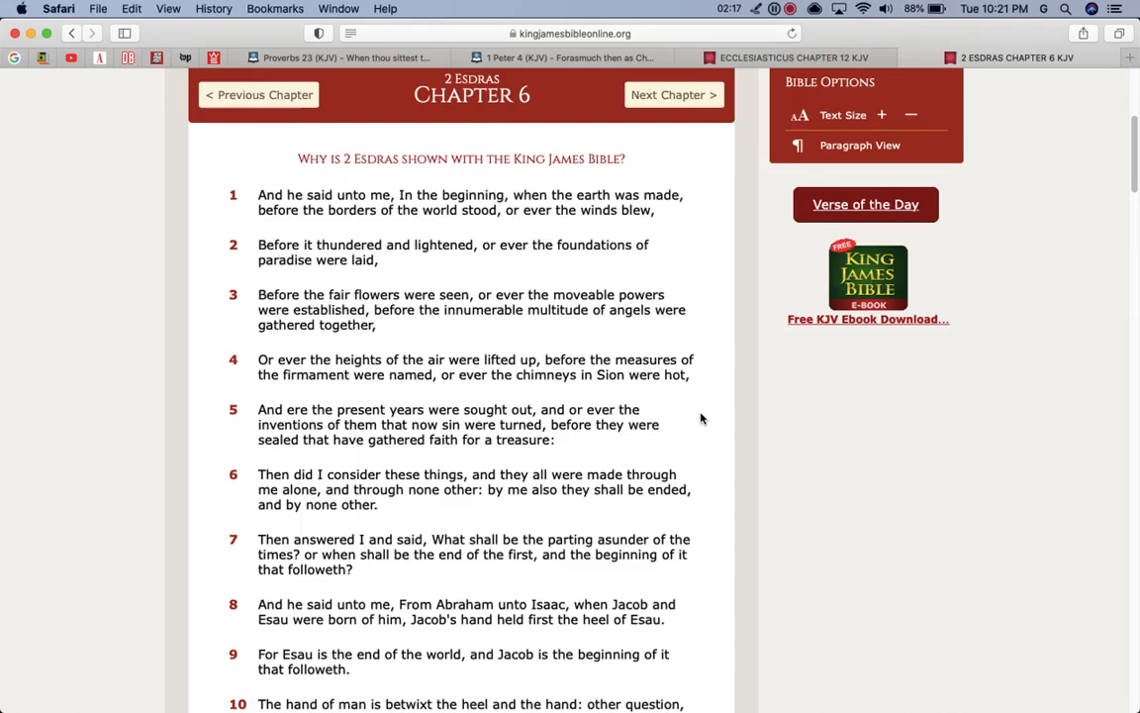
scroll(down, 3)
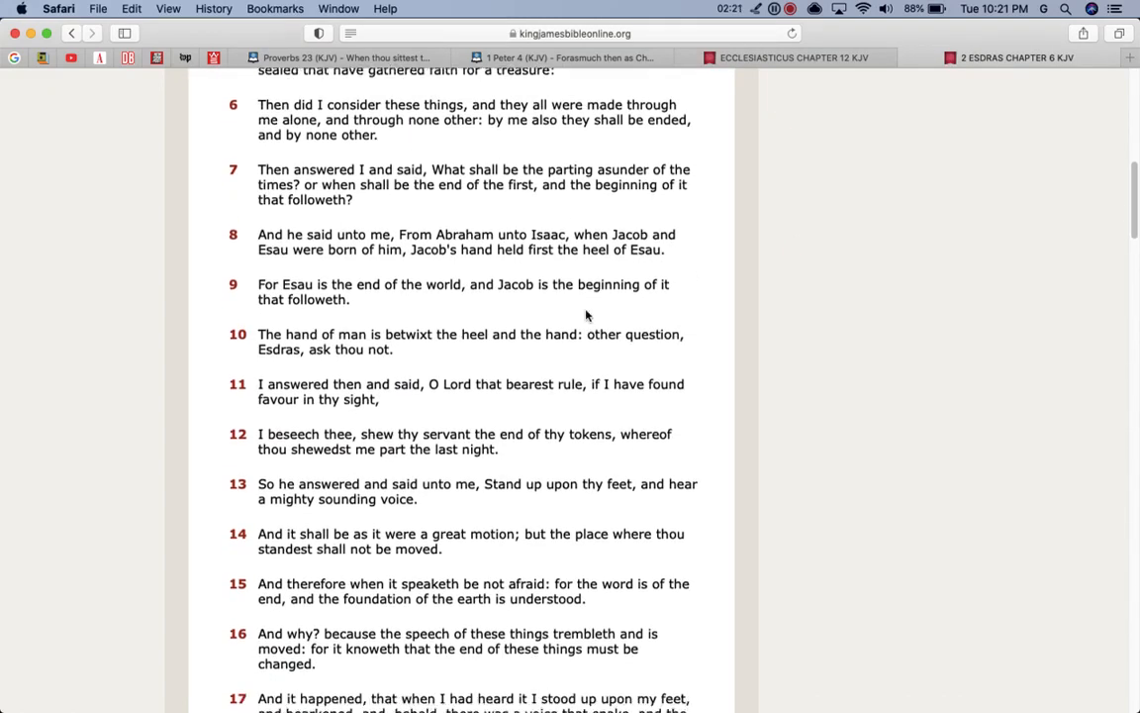
scroll(down, 3)
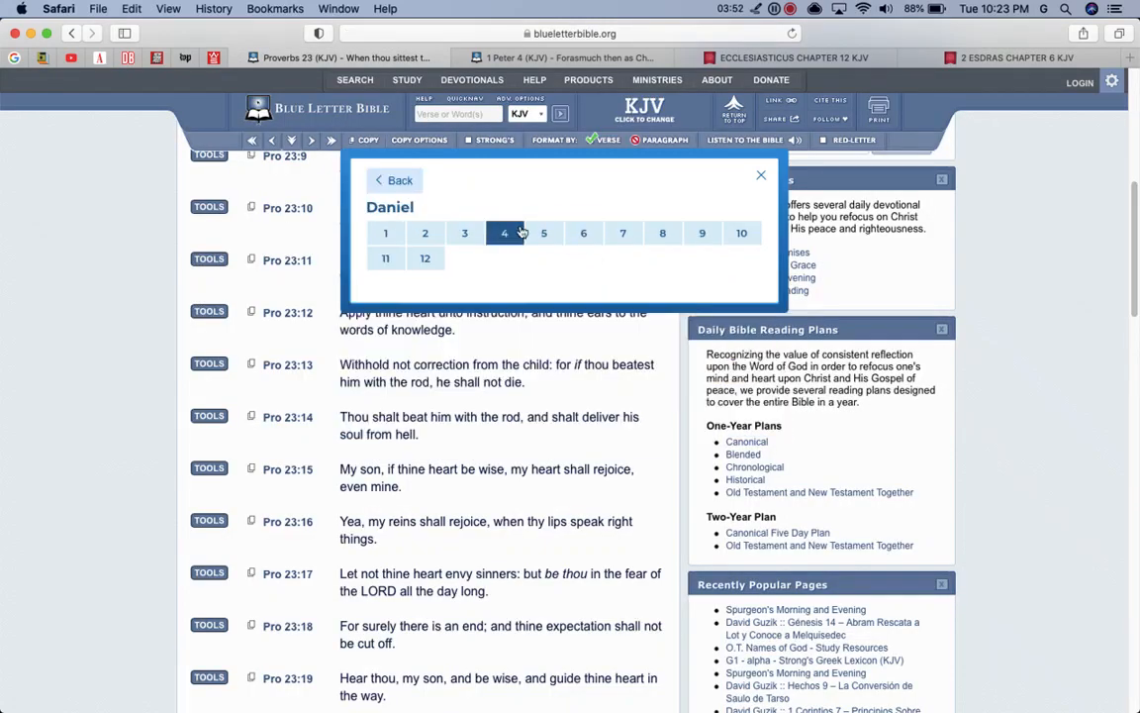
Step: Load Daniel chapter 12 (KJV) from the chapter picker and read its opening verses
click(424, 258)
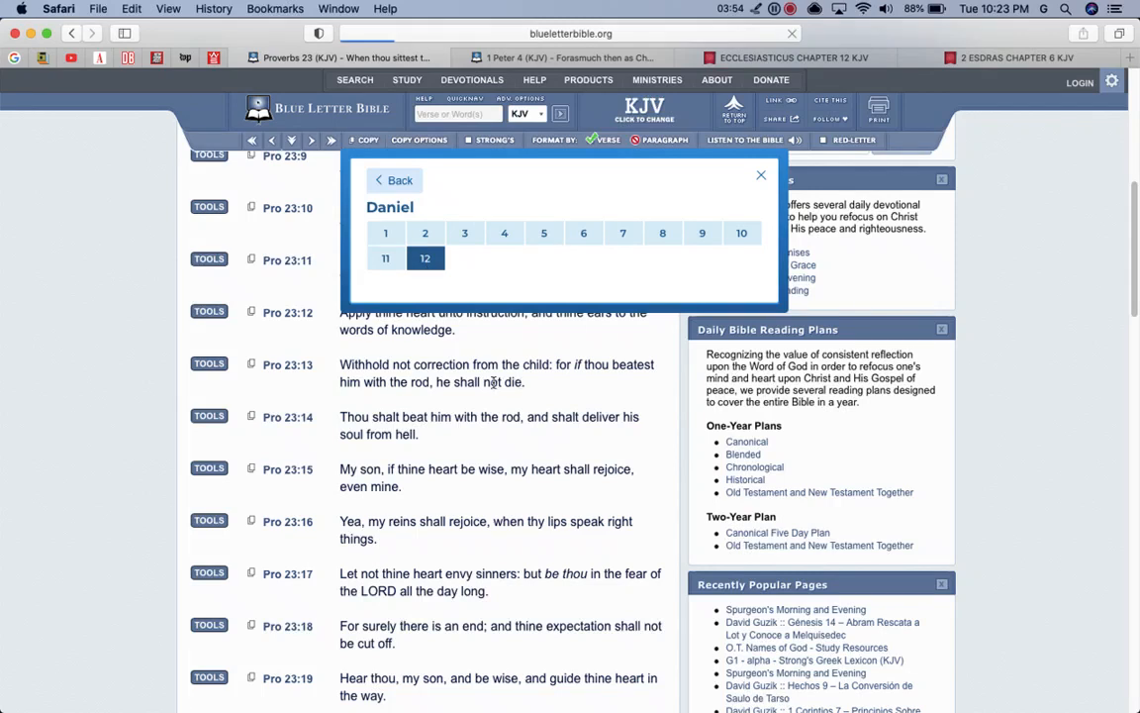
click(423, 257)
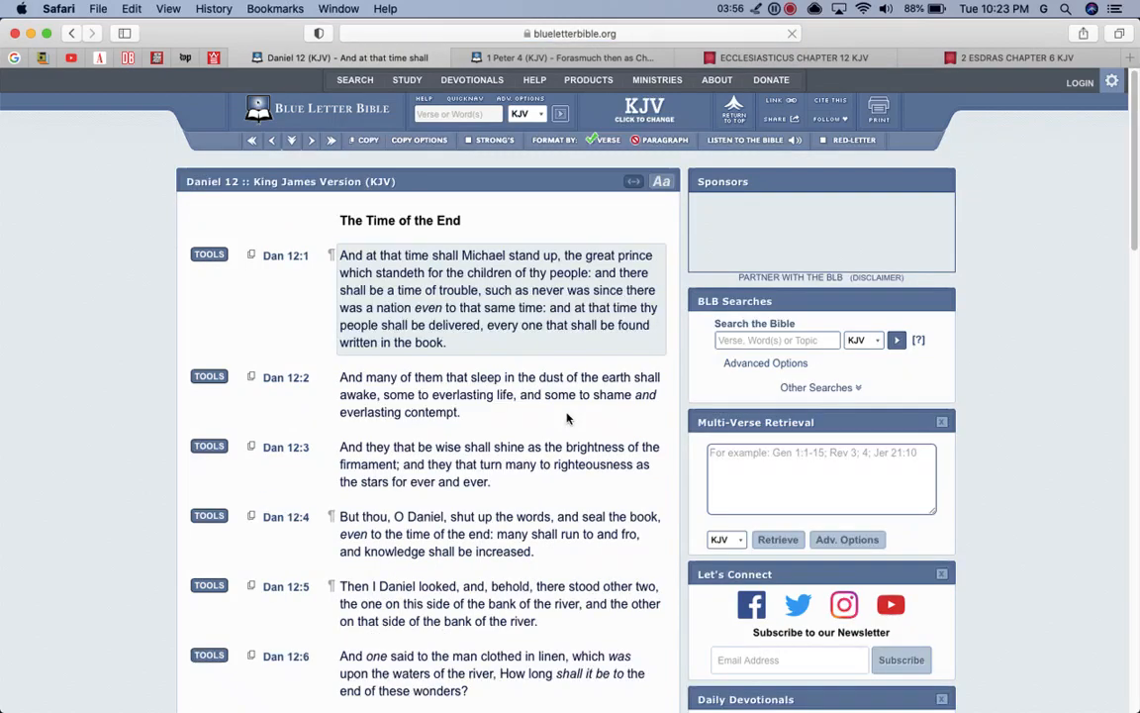
scroll(down, 3)
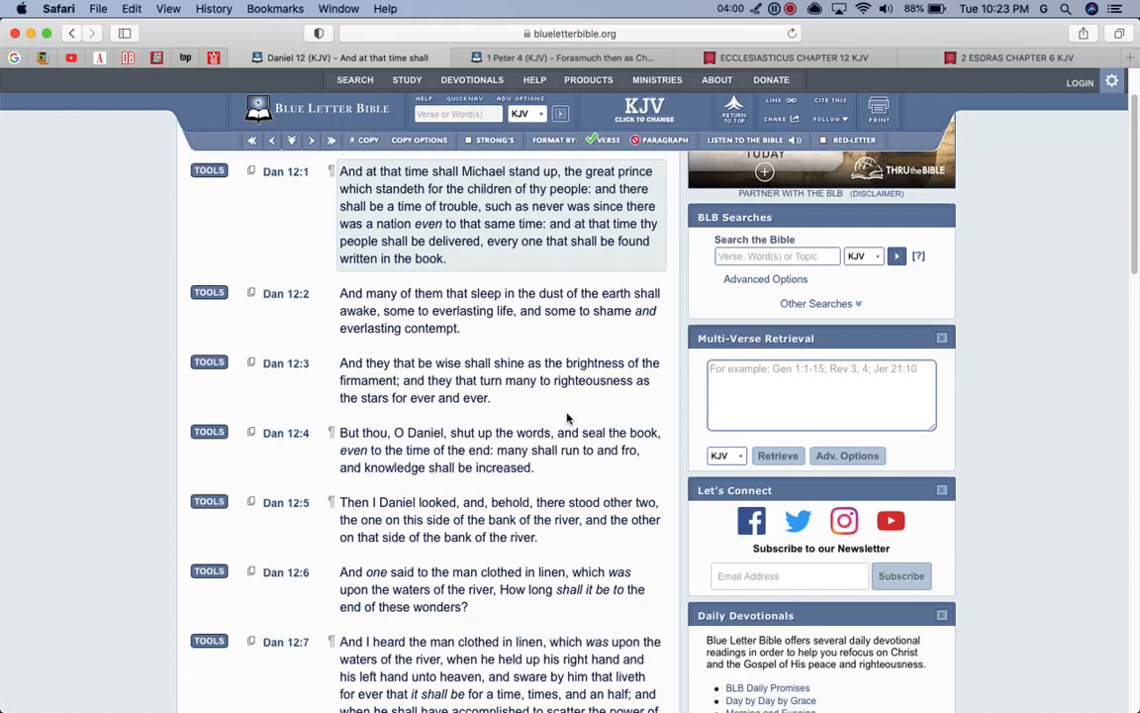
mouse_move(690, 374)
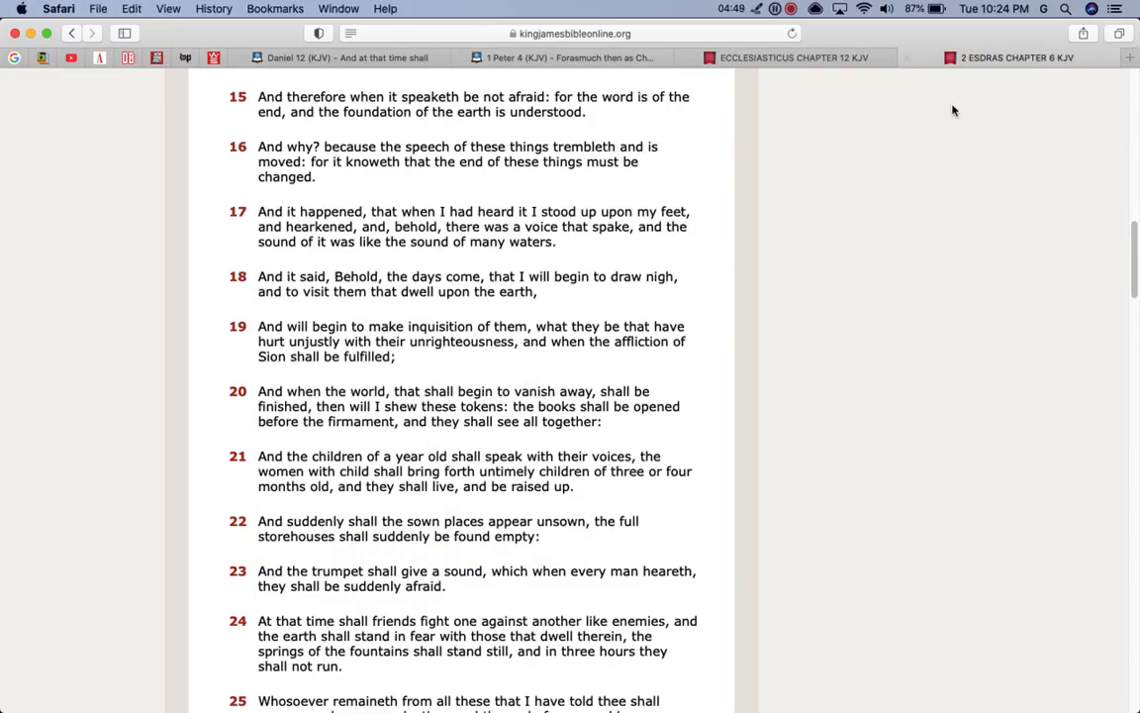
mouse_move(867, 222)
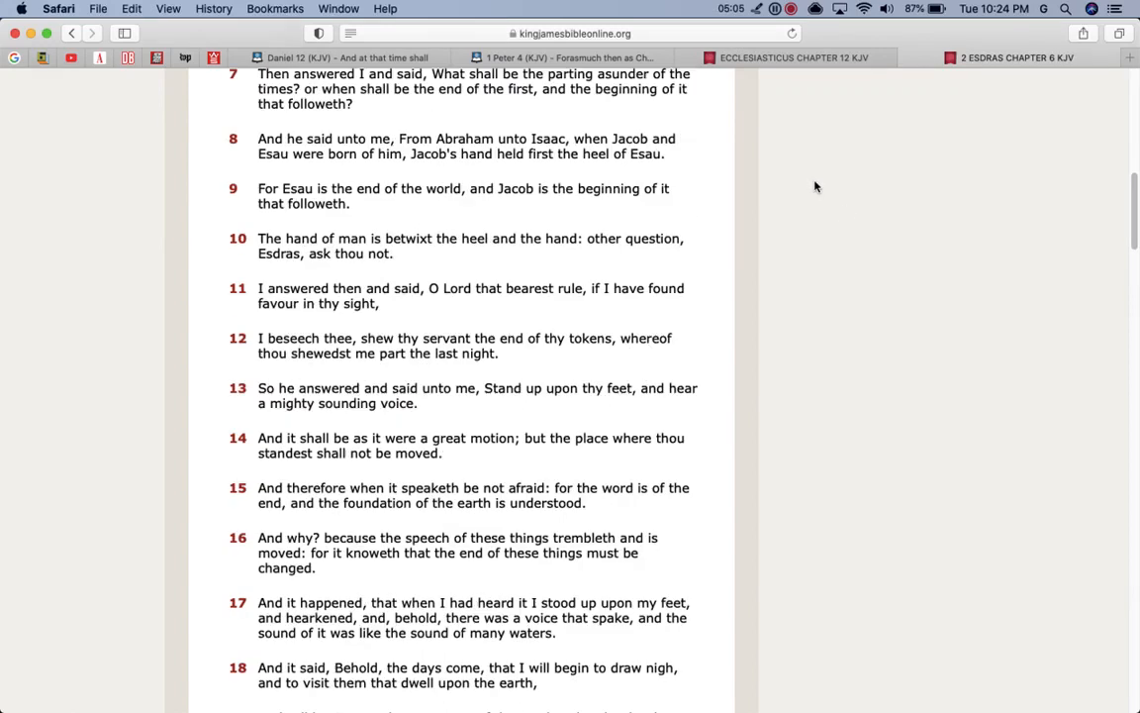
Step: Scroll back up through the end of 2 Esdras chapter 6
scroll(up, 3)
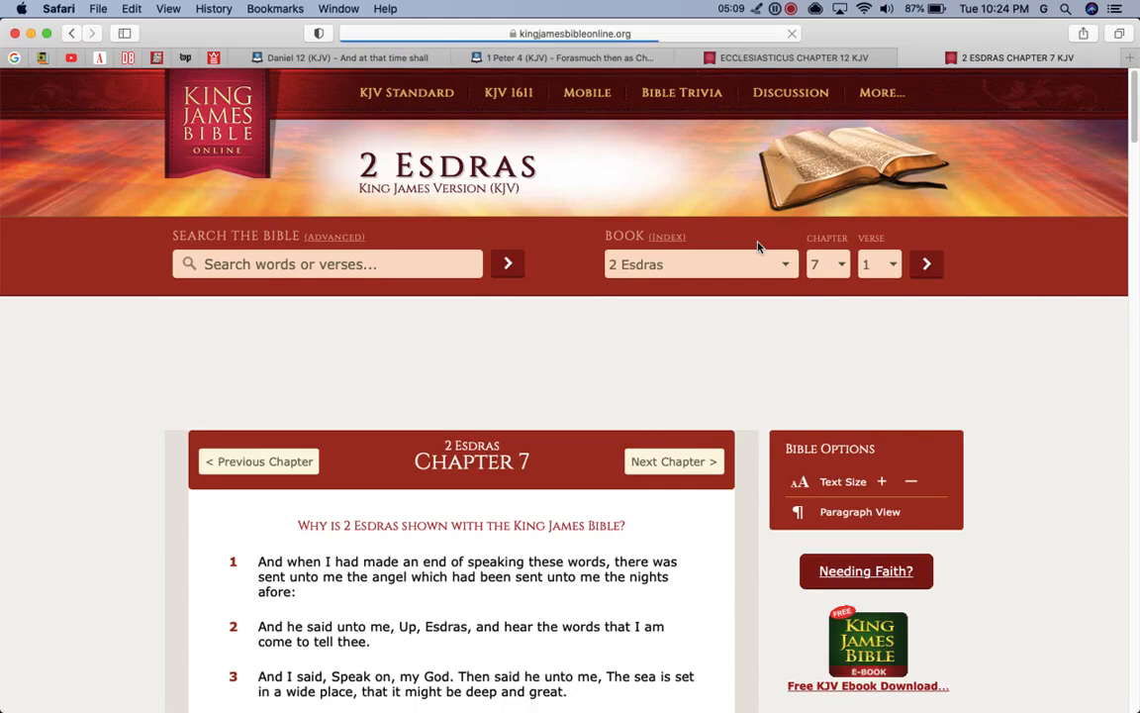
Step: Read down through 2 Esdras chapter 7 toward verse 31
scroll(down, 3)
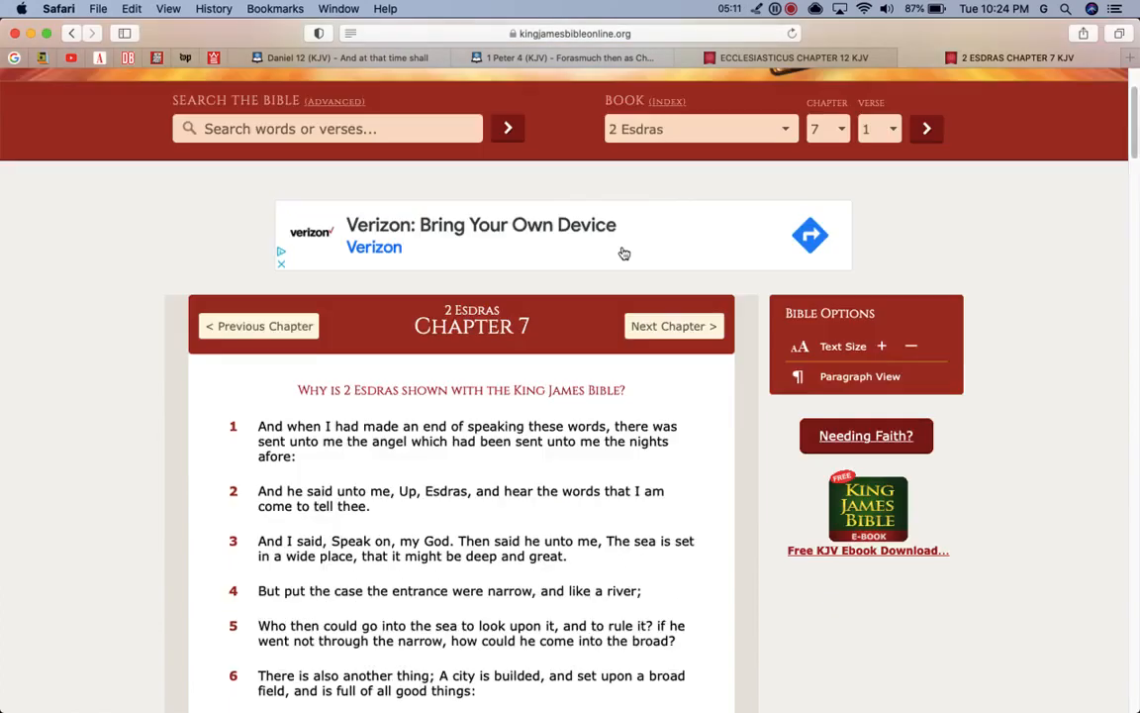
scroll(down, 3)
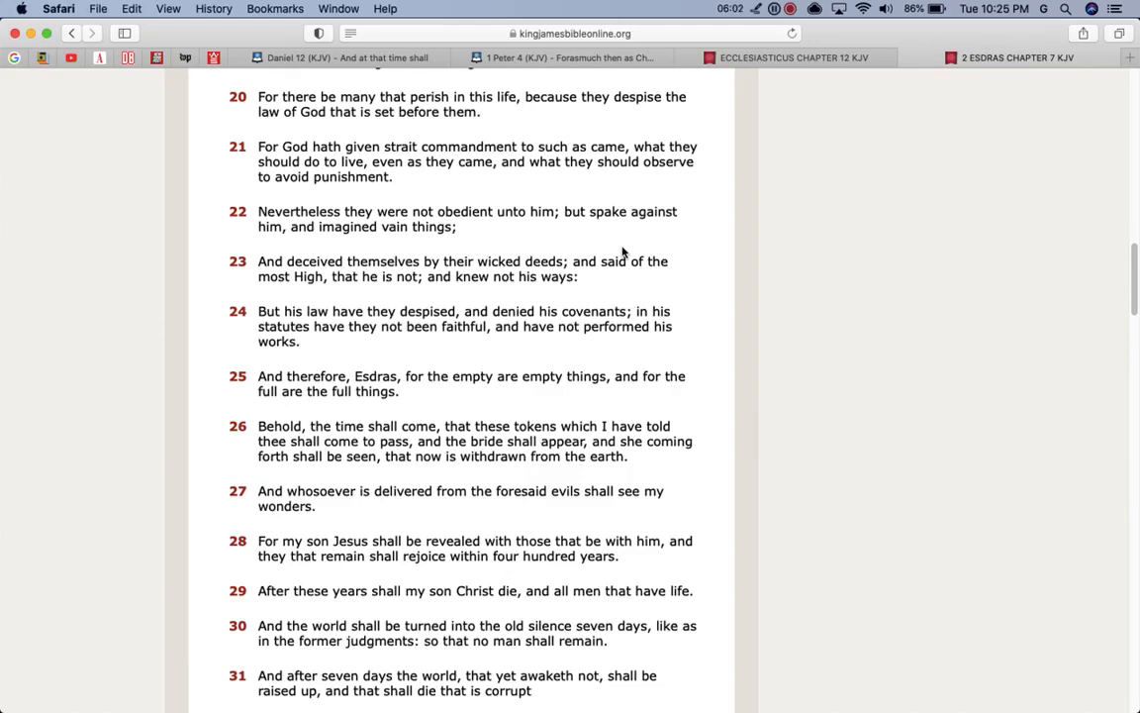
mouse_move(546, 237)
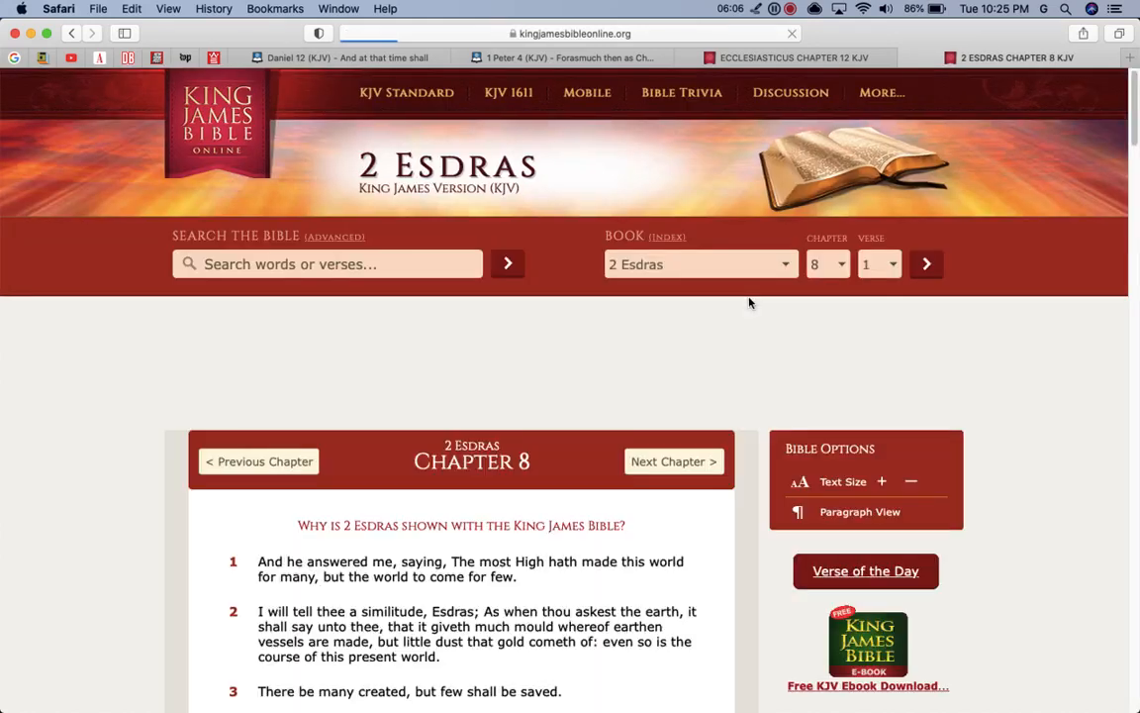
Step: Continue into 2 Esdras chapter 8 on King James Bible Online
click(673, 461)
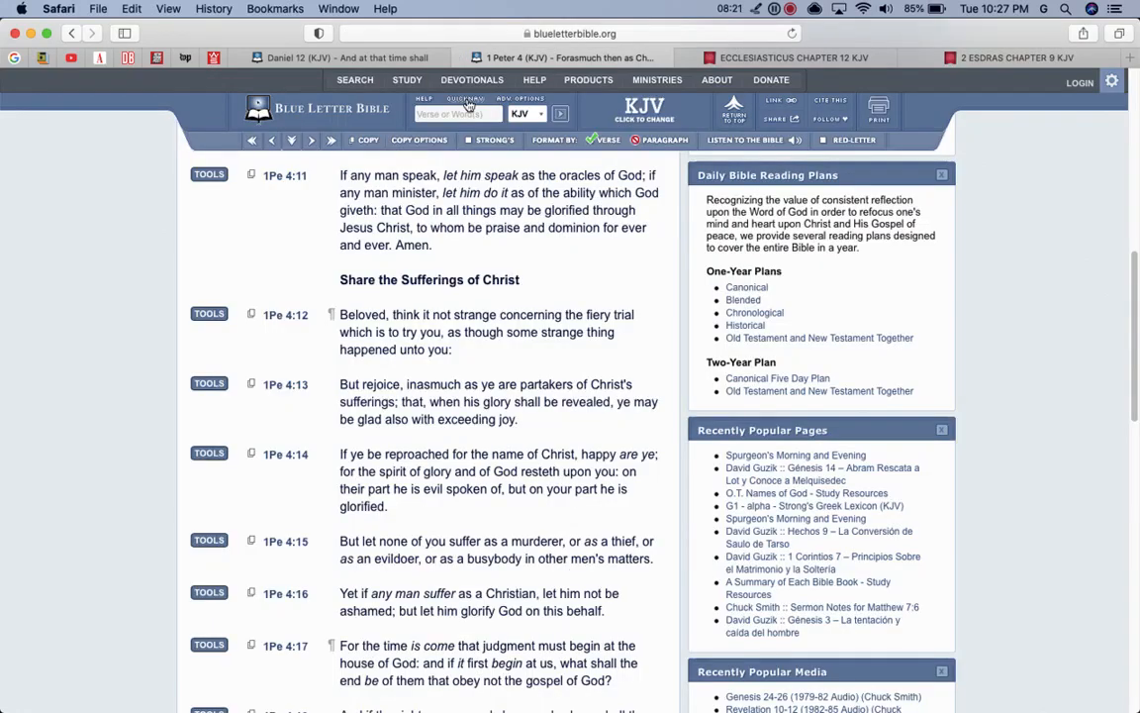
Step: Choose Matthew under New Testament and load chapter 16 in the KJV
click(463, 99)
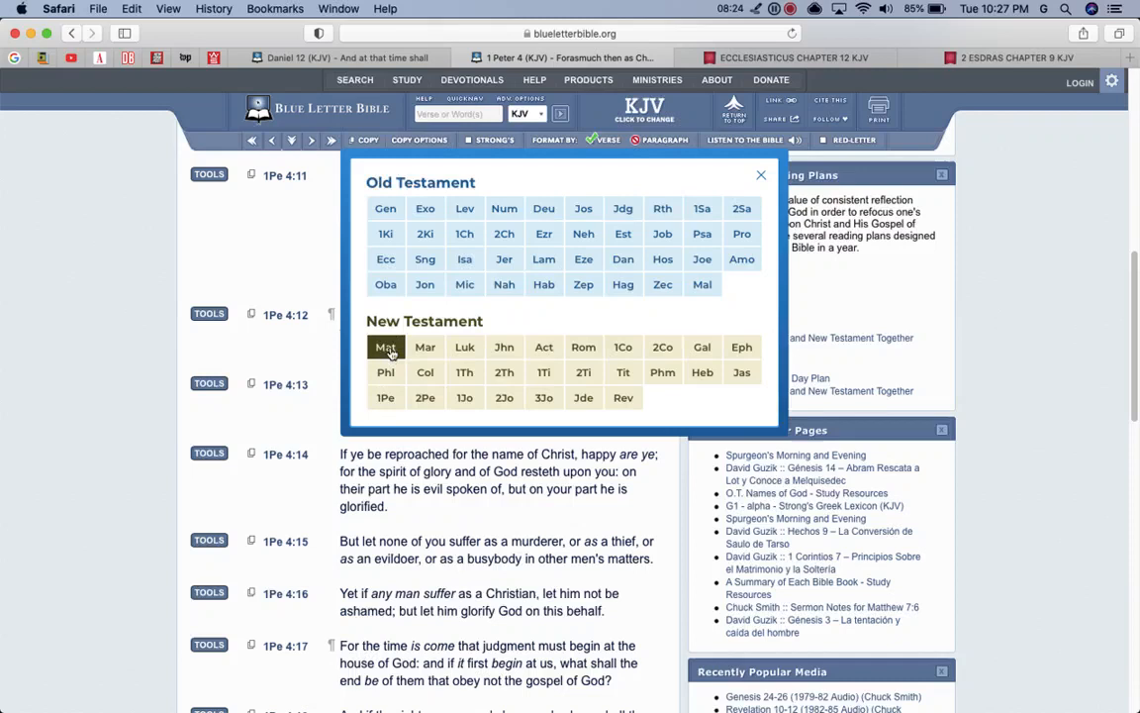
click(384, 347)
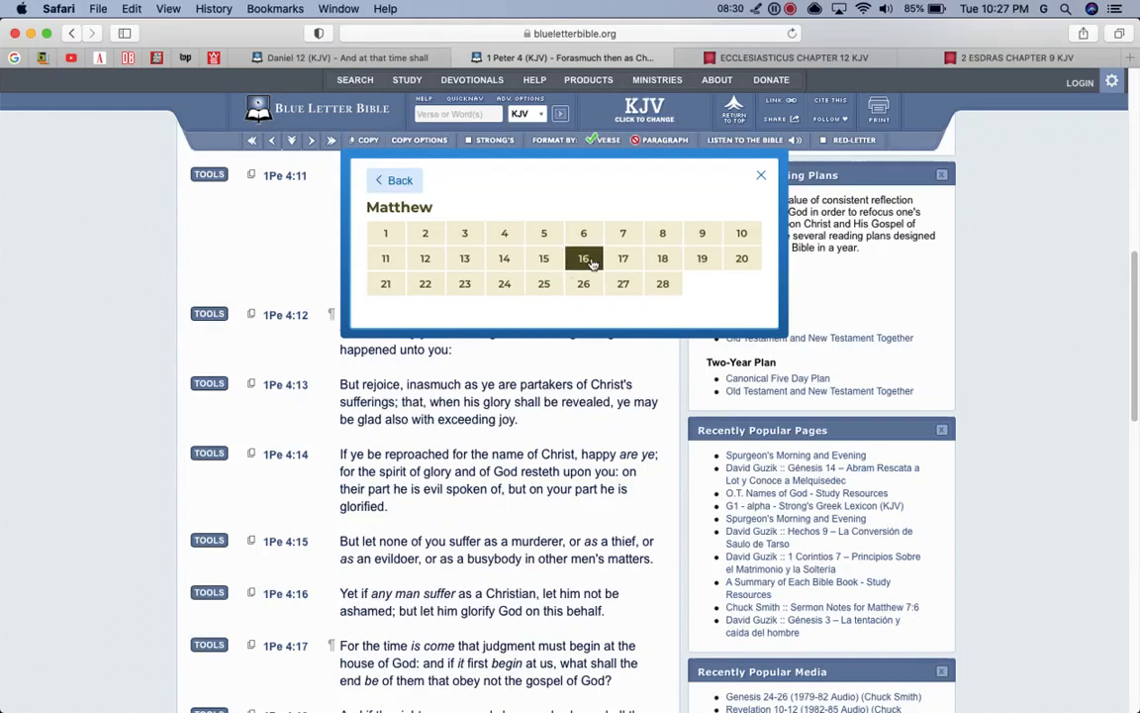
click(582, 257)
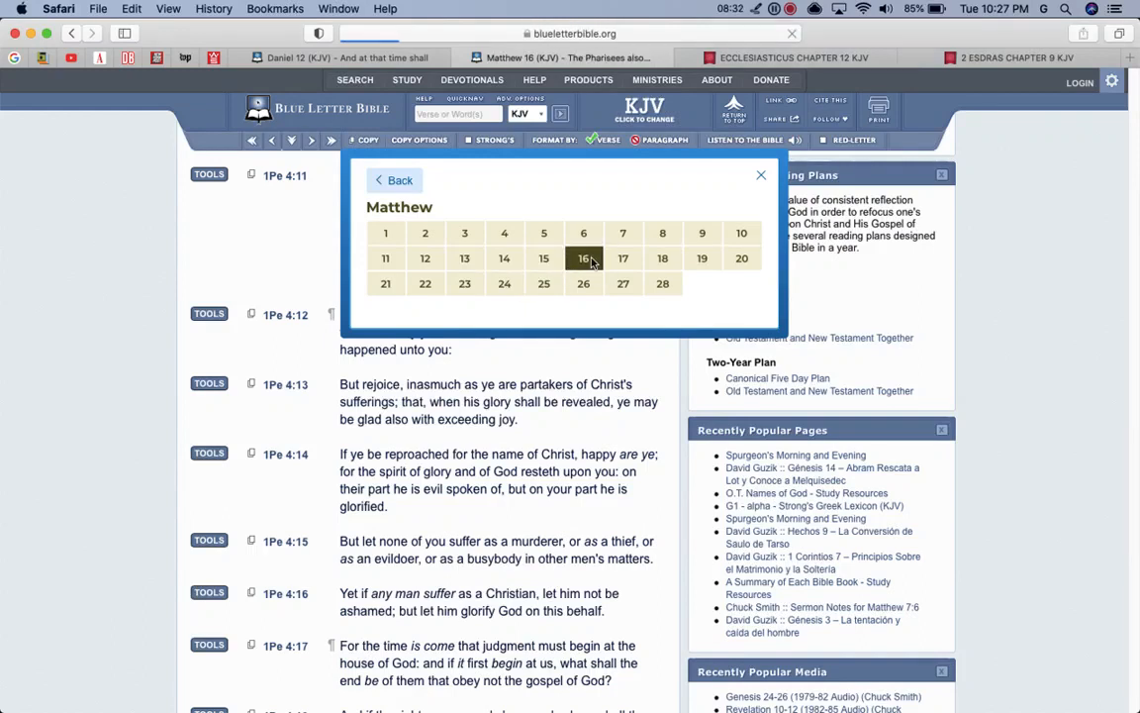
click(582, 257)
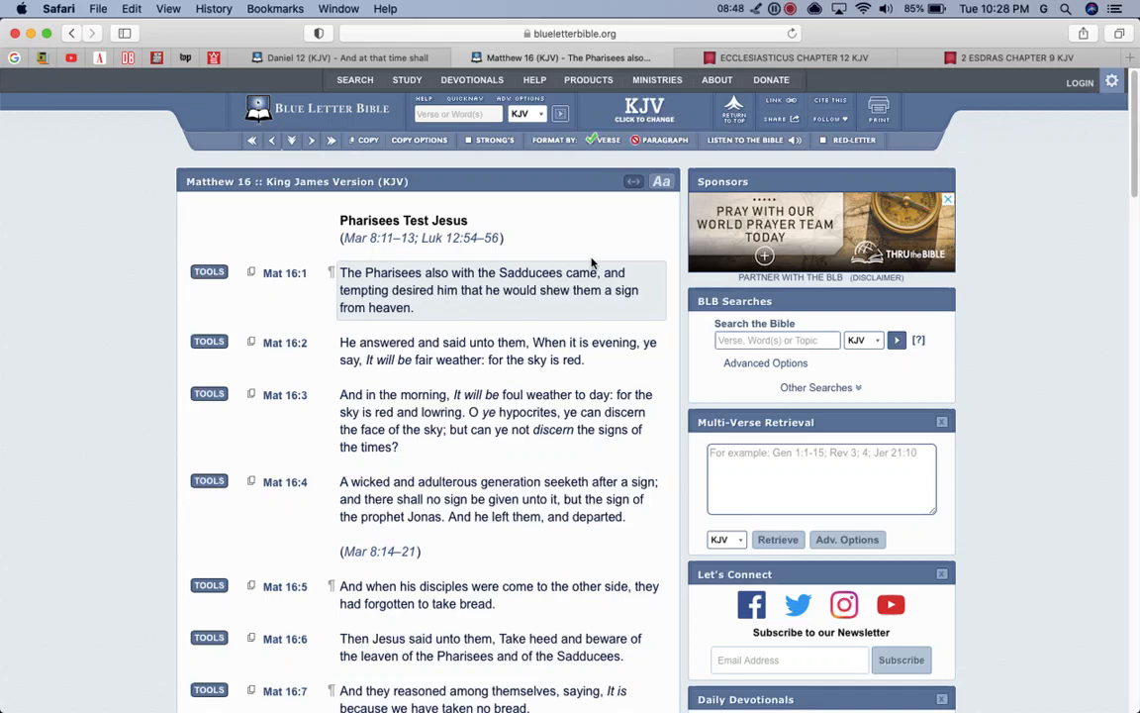
mouse_move(550, 305)
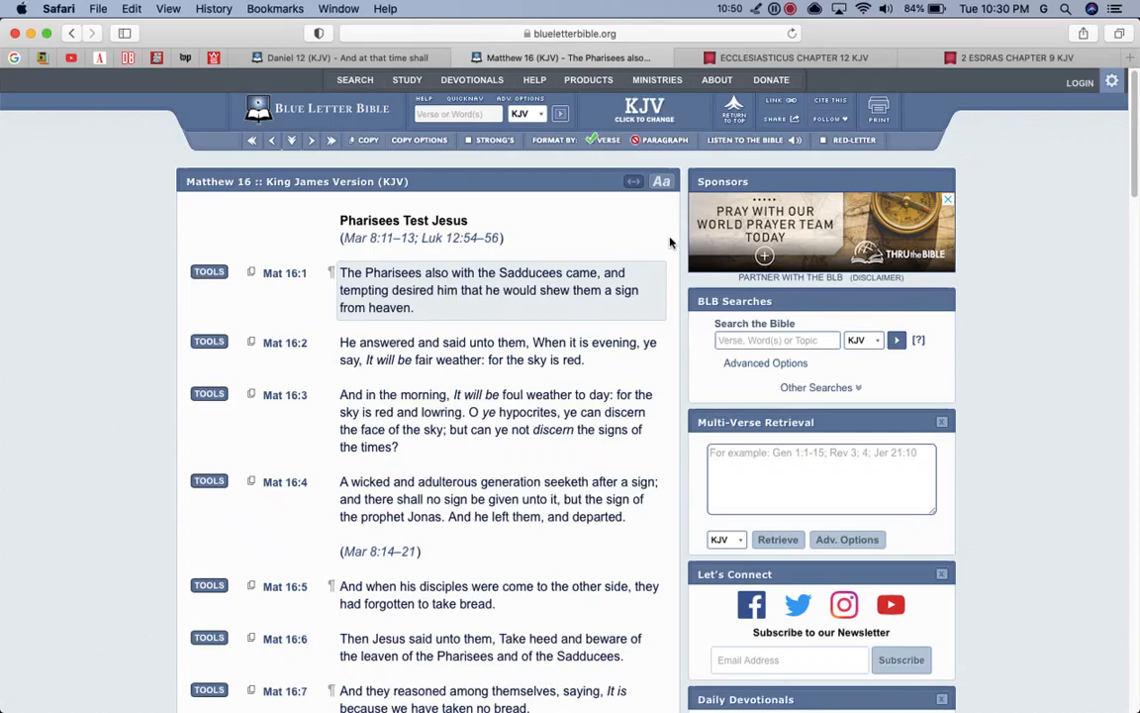
click(457, 112)
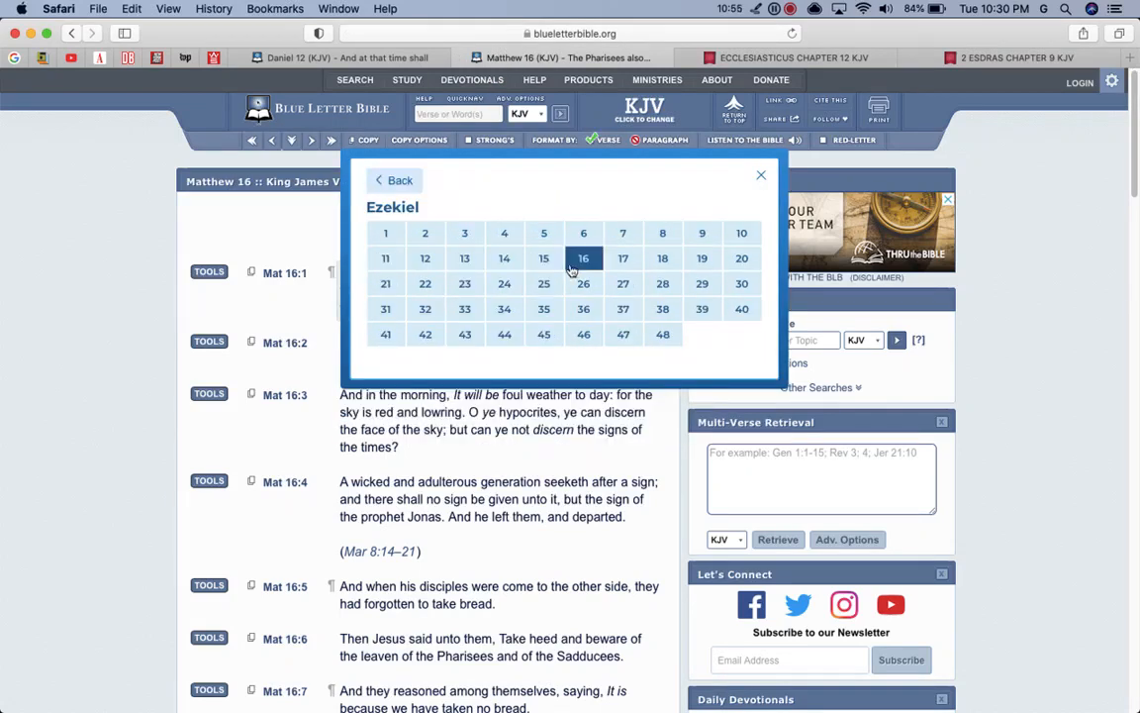
Step: Load Ezekiel chapter 12 and read down toward its final verse 28
click(424, 257)
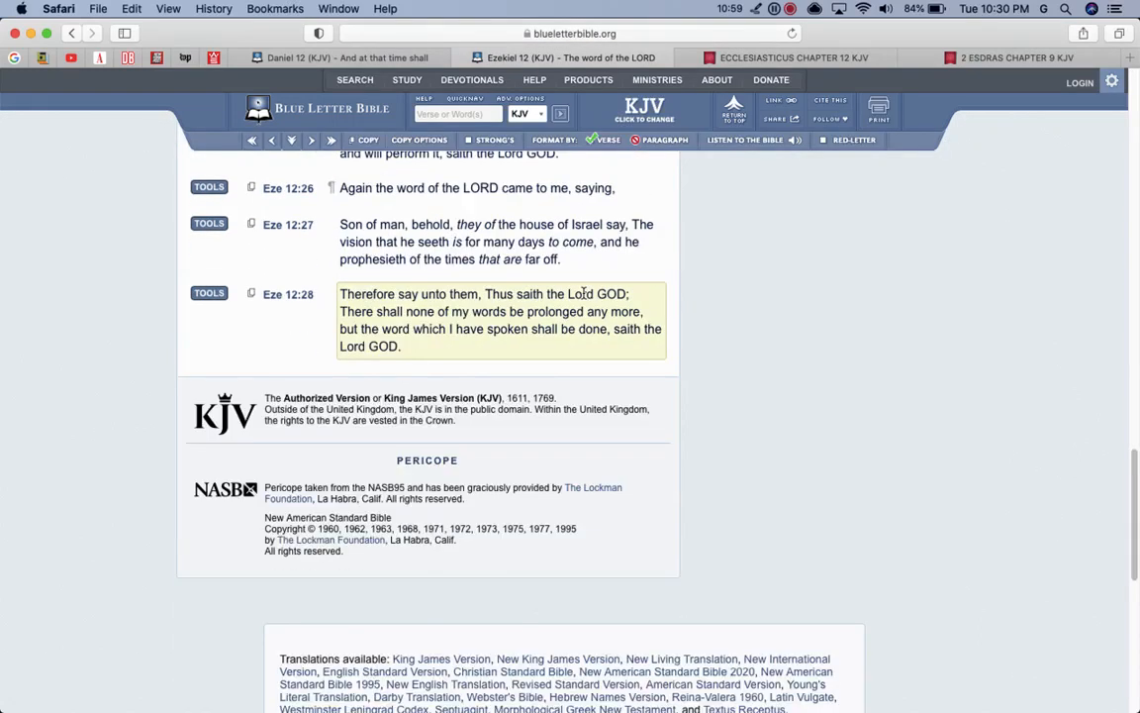
scroll(down, 3)
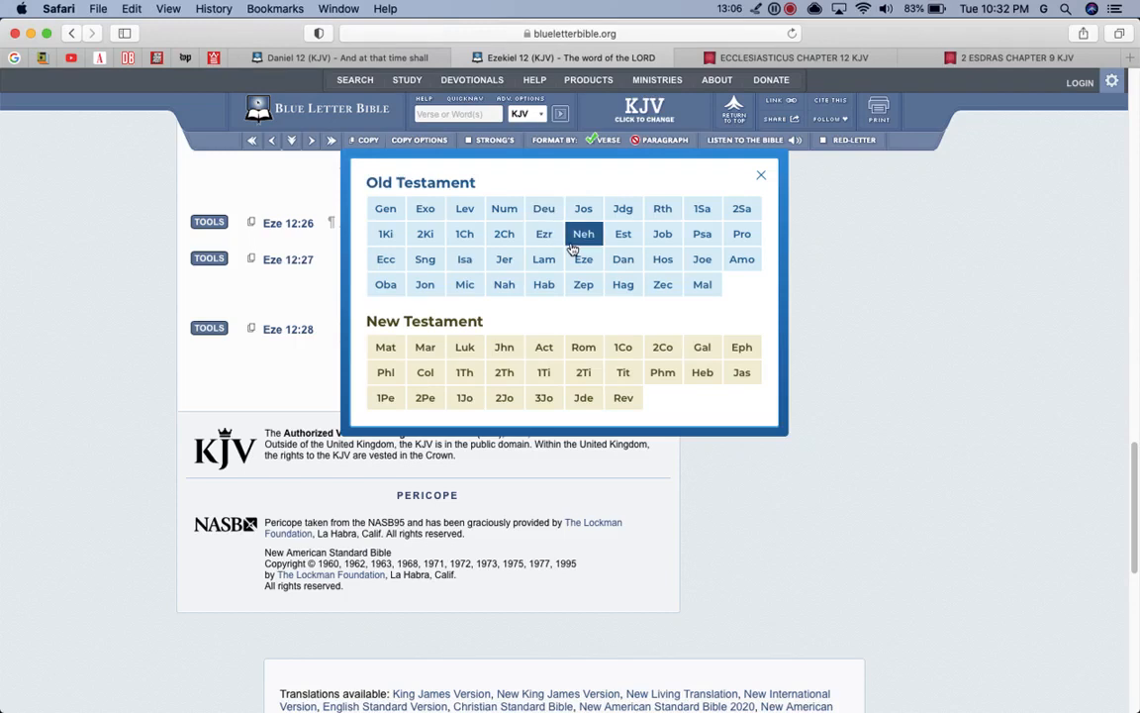
mouse_move(701, 234)
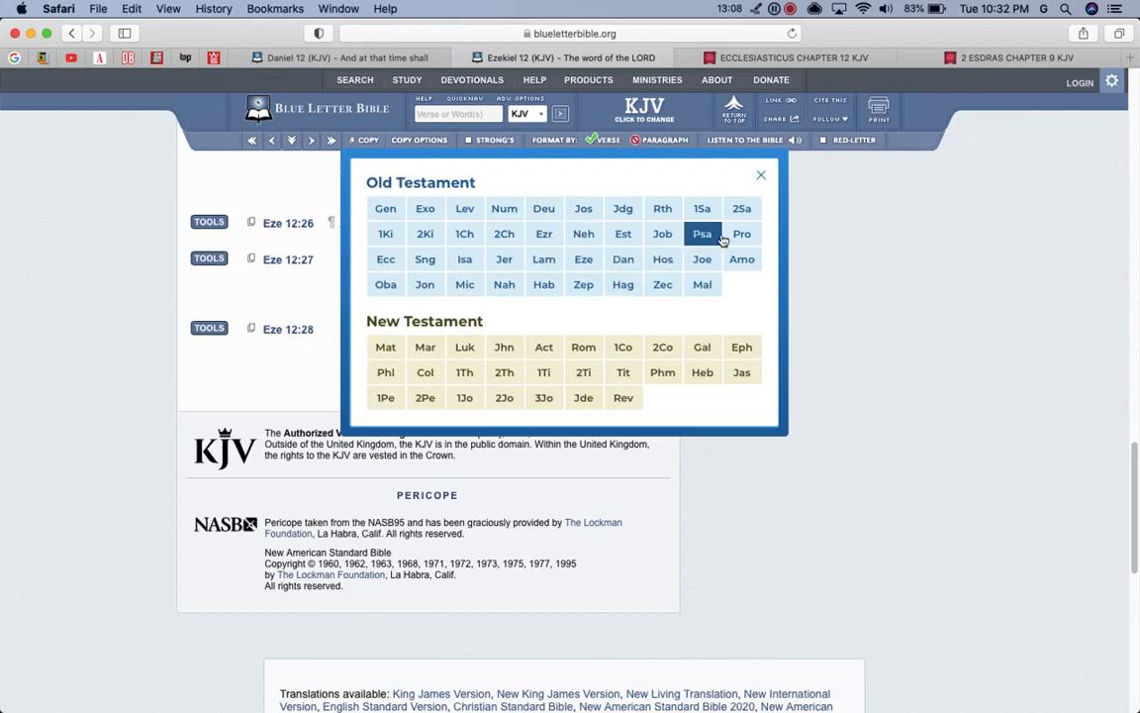
Step: Choose Proverbs, load chapter 10 and read down toward verse 27
click(740, 233)
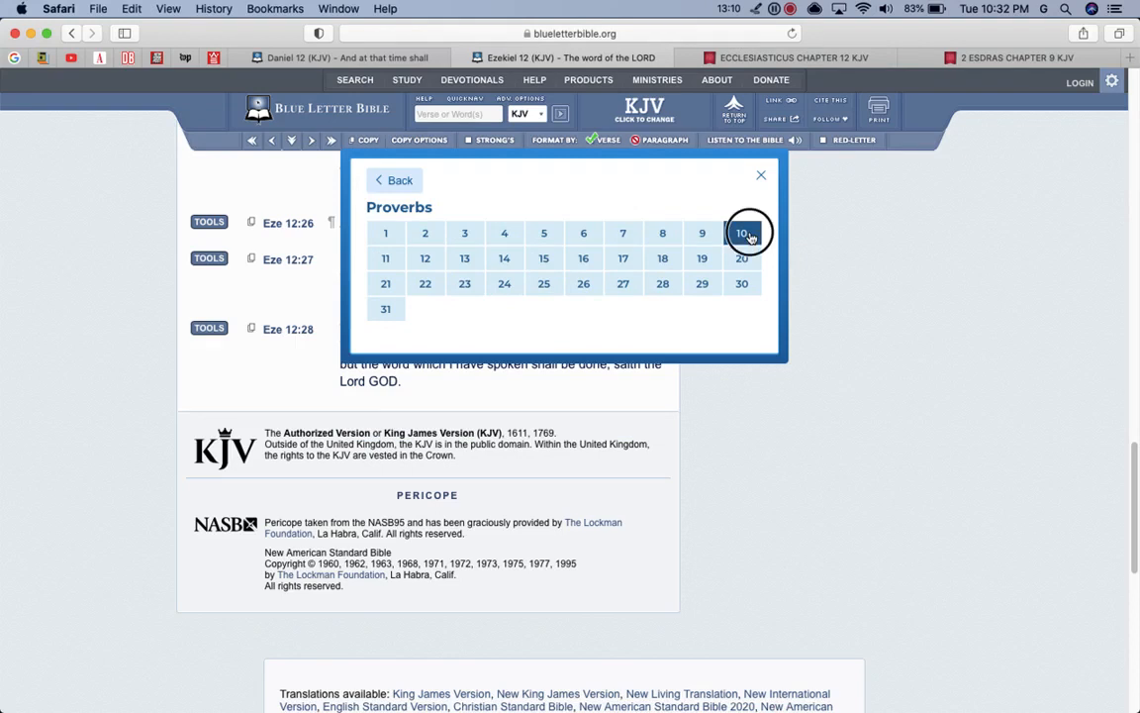
click(740, 233)
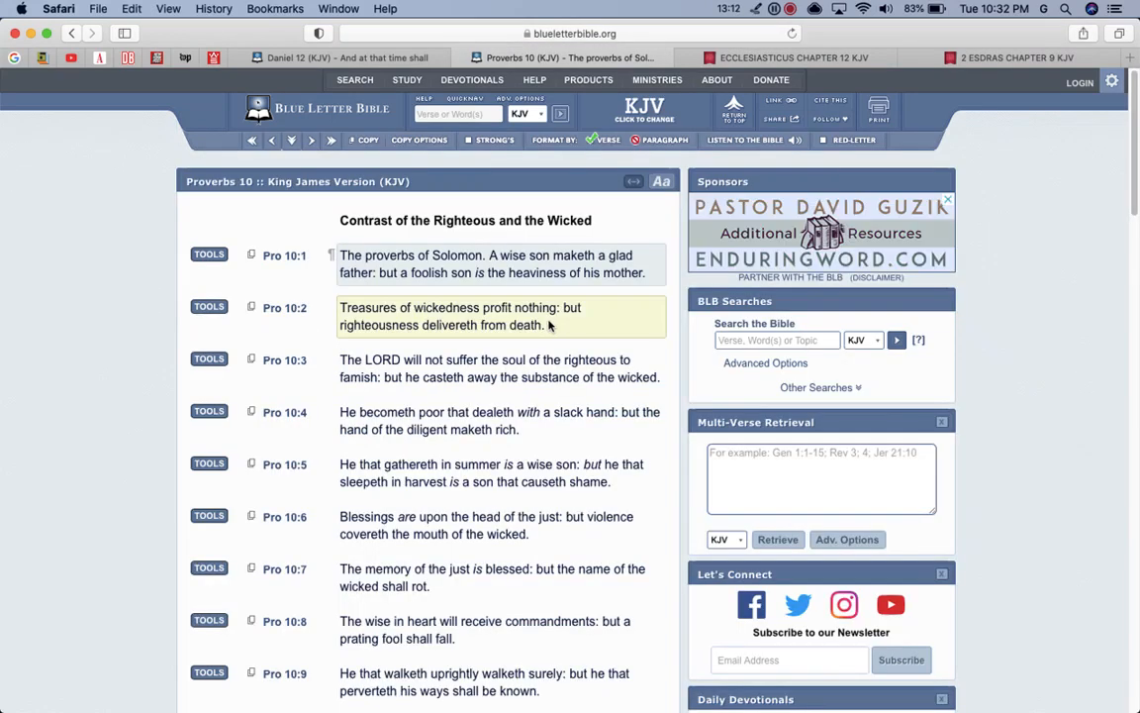
scroll(down, 3)
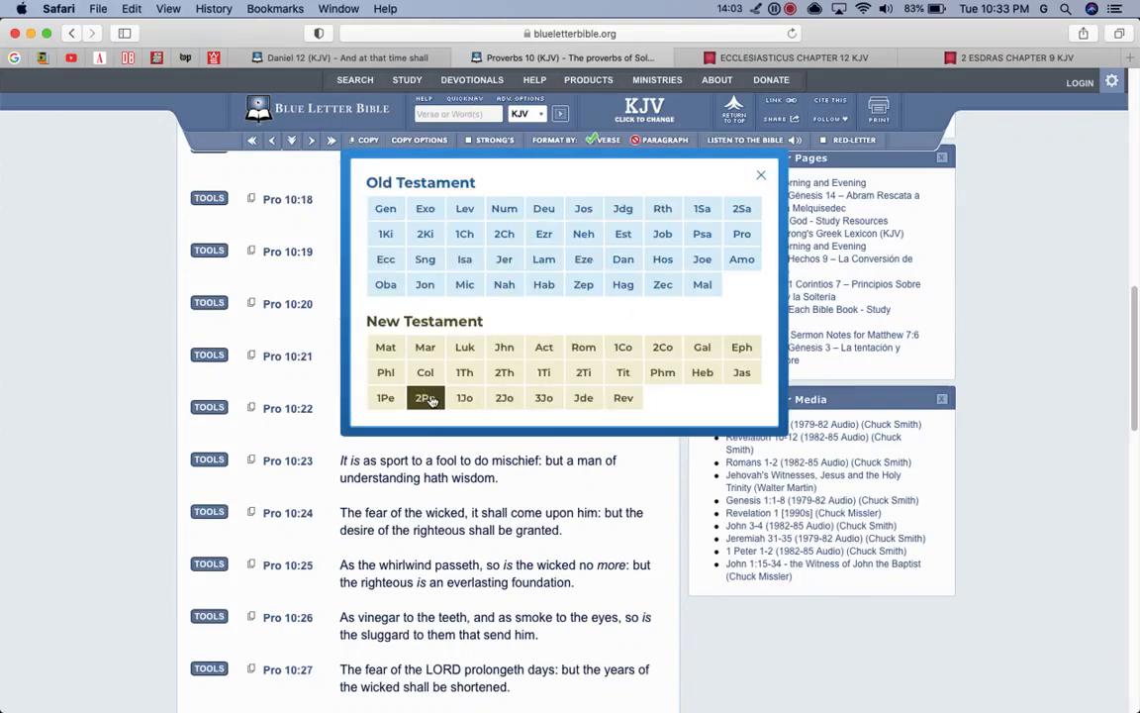
Step: Load 2 Peter chapter 3 and read down to about verse 12
click(424, 396)
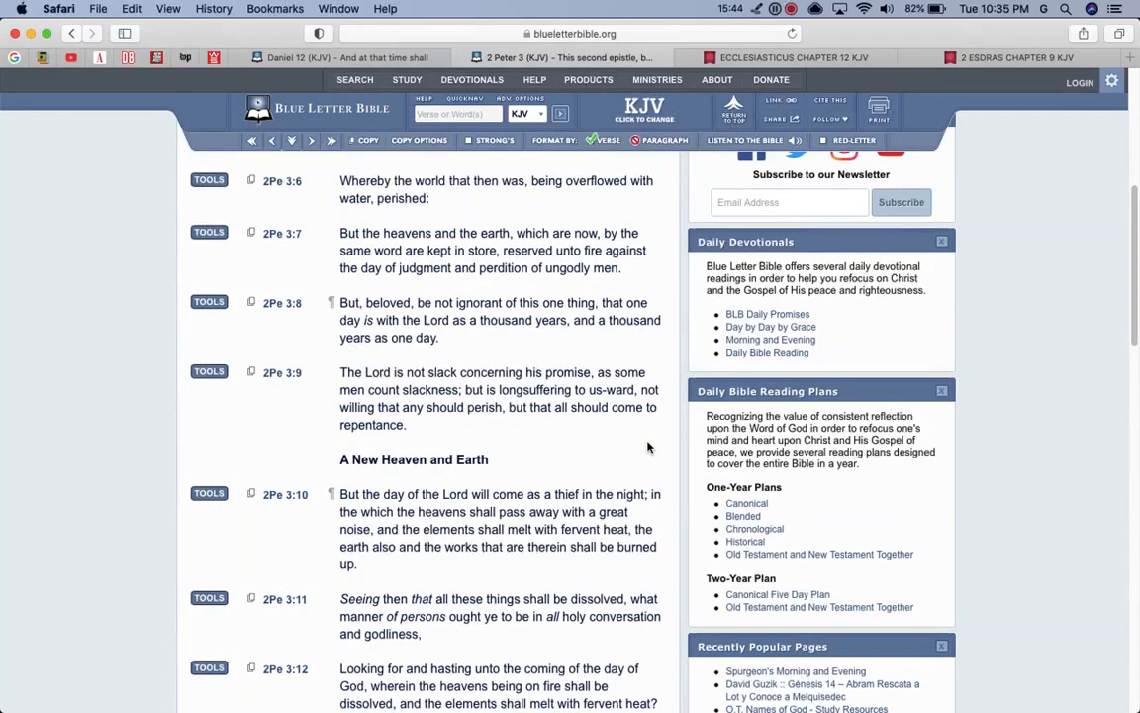
scroll(down, 3)
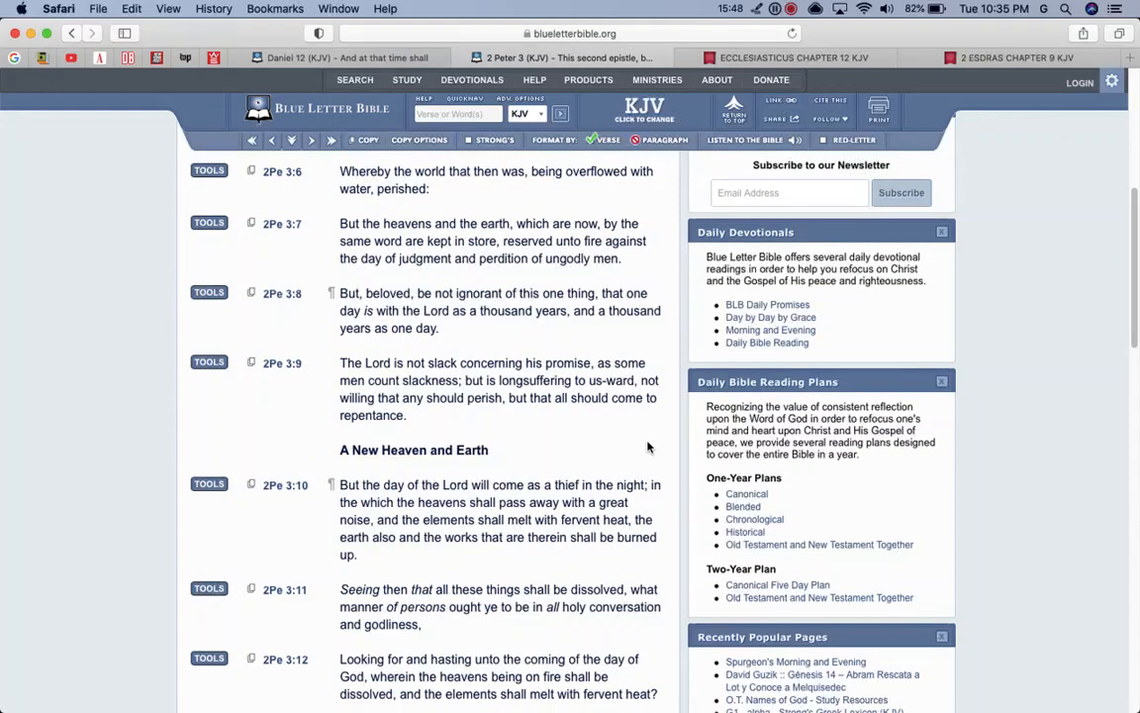
scroll(down, 3)
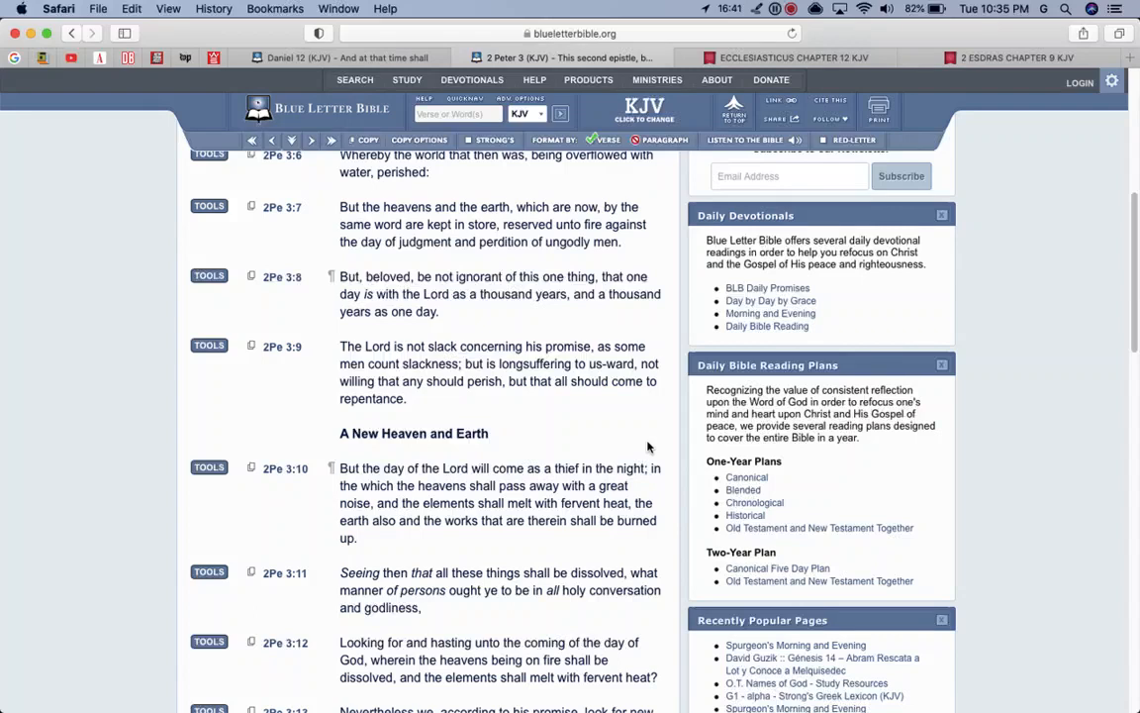
mouse_move(709, 432)
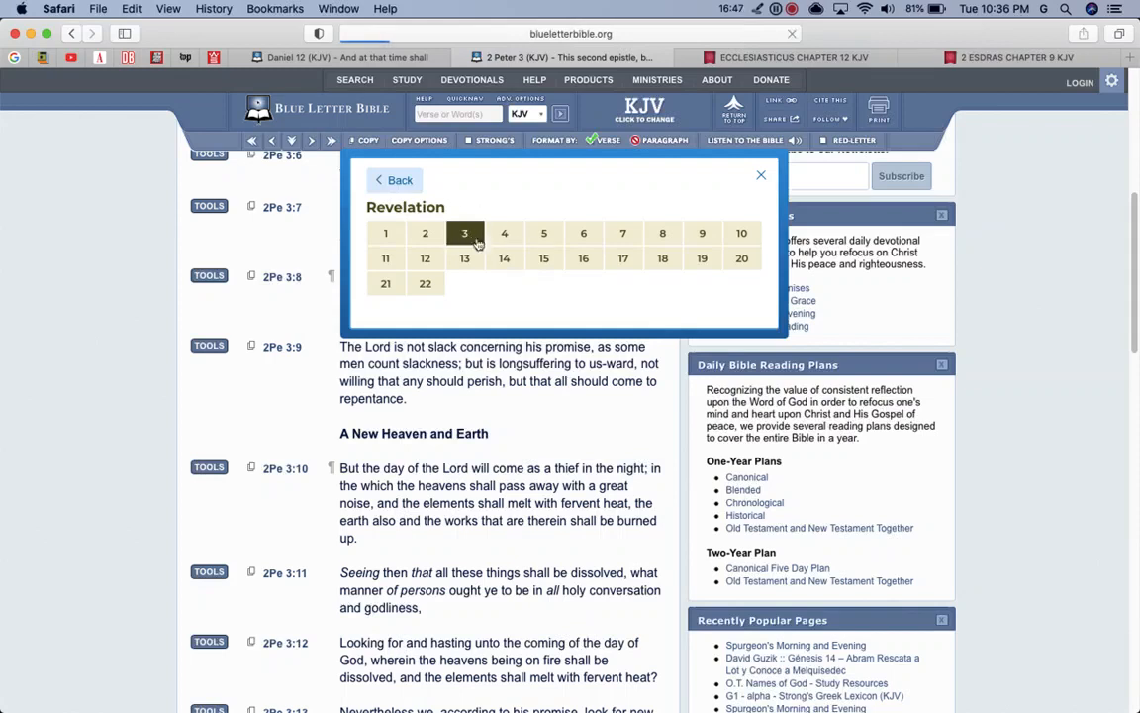
Step: Load Revelation chapter 3, opening at the message to Sardis
click(463, 234)
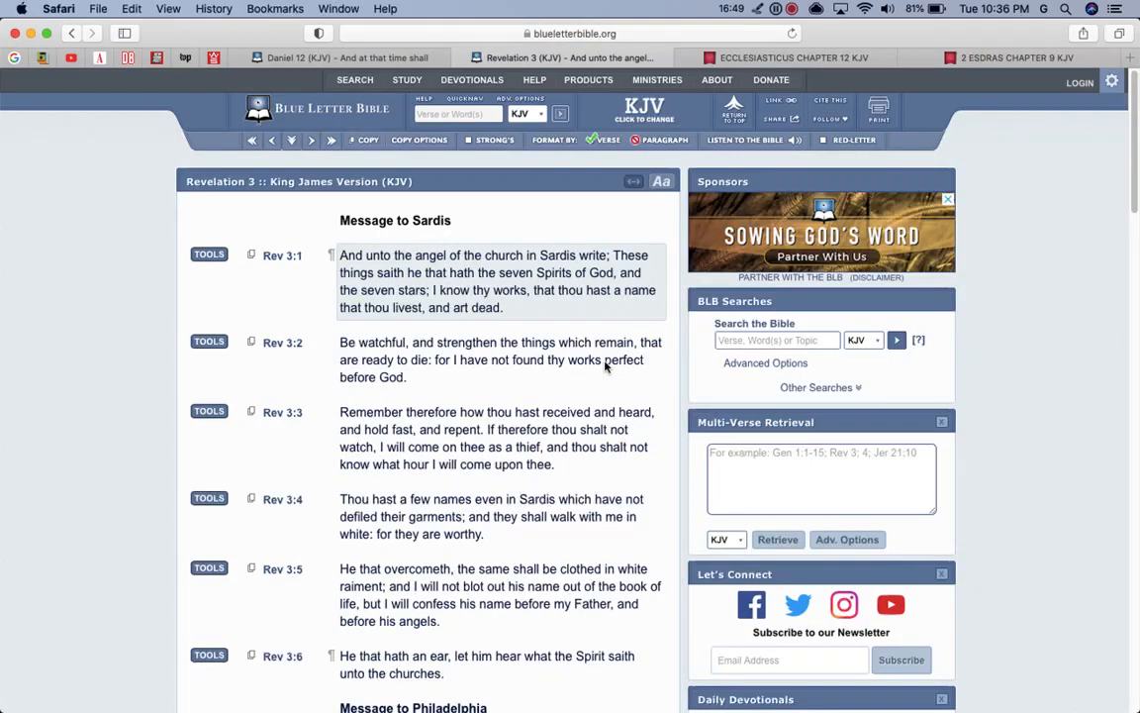